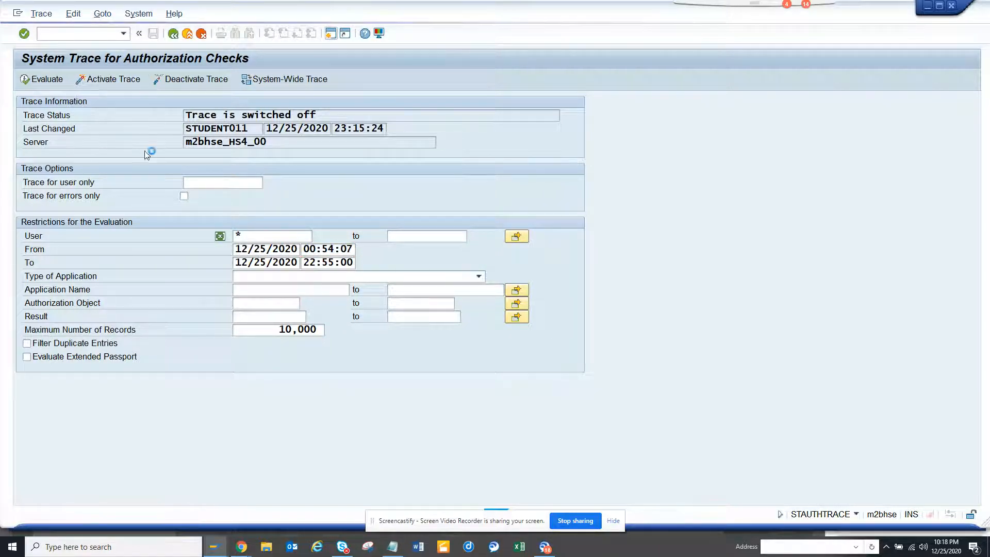
# Activate the authorization trace in STAUTHTRACE
pyautogui.click(107, 79)
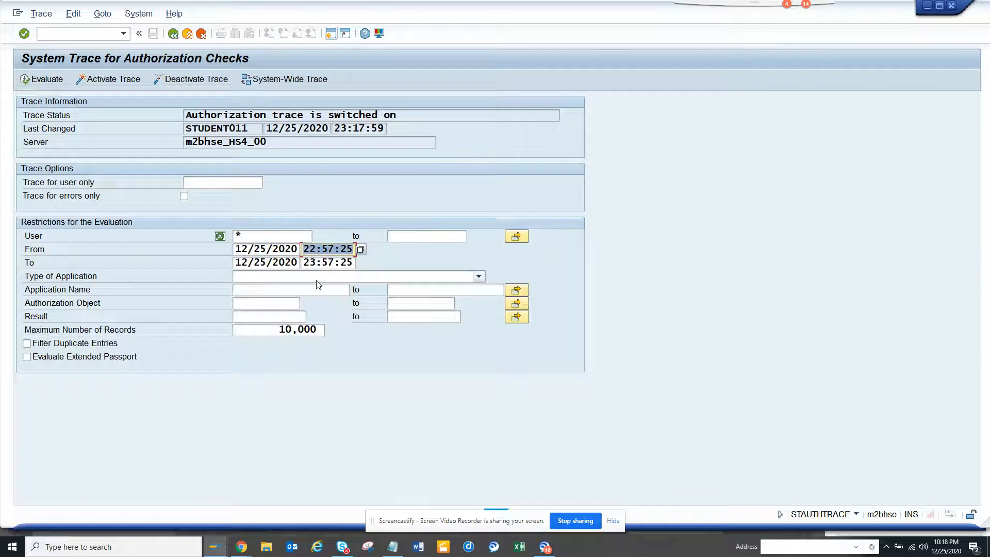
pyautogui.moveTo(226, 549)
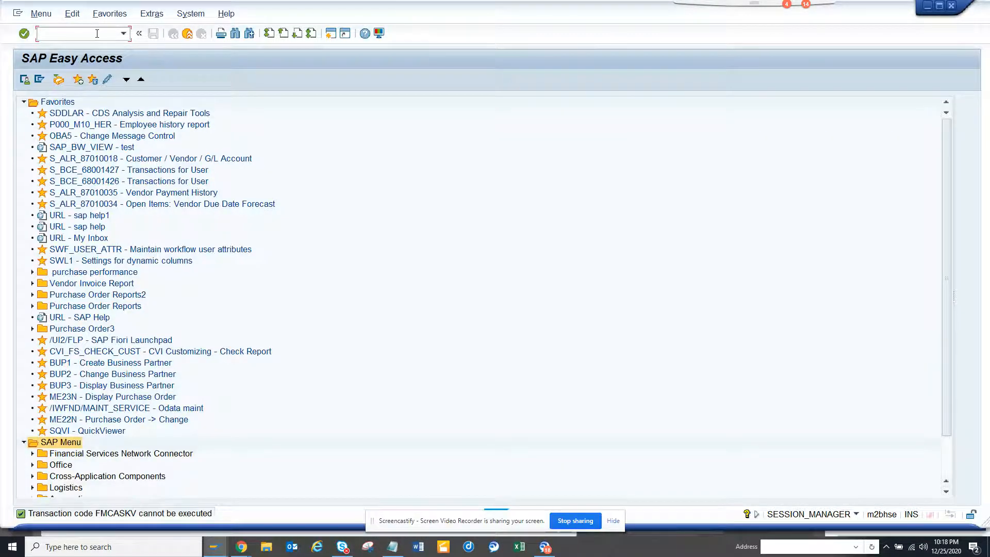
# Launch transaction FB03 from the command field to reach the document list
pyautogui.write('fb0')
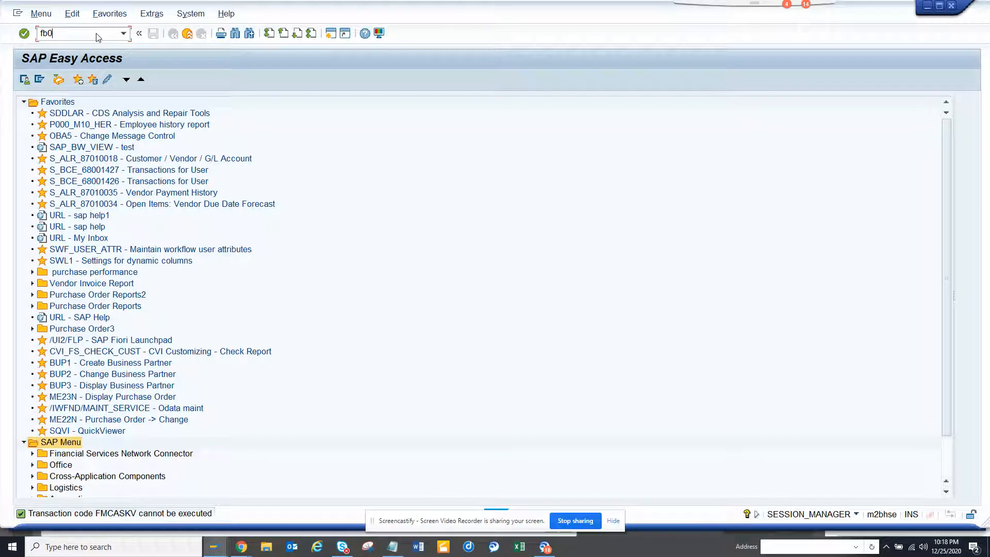
pyautogui.press('Enter')
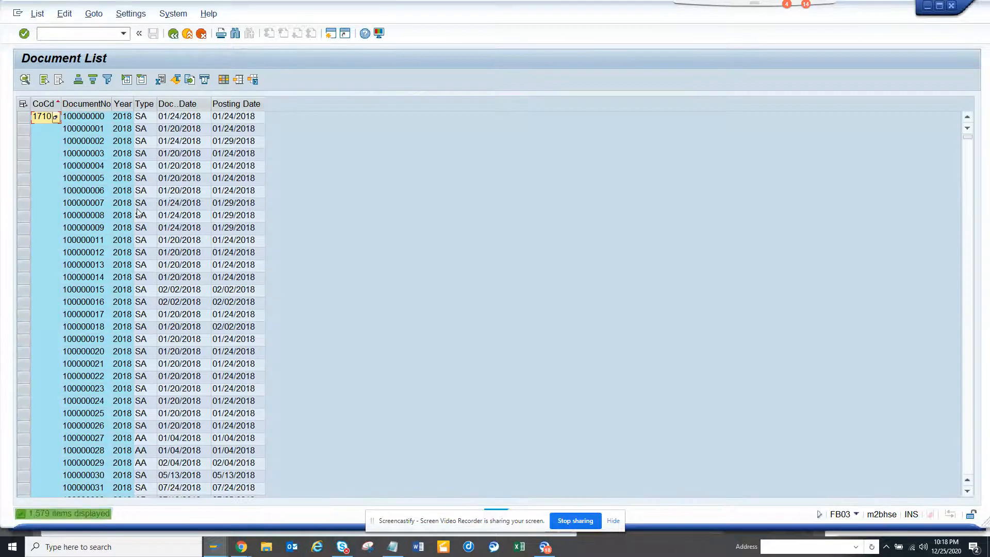
# Open accounting document 100000011 and enter '45' in the line item 1 Text field
pyautogui.doubleClick(83, 241)
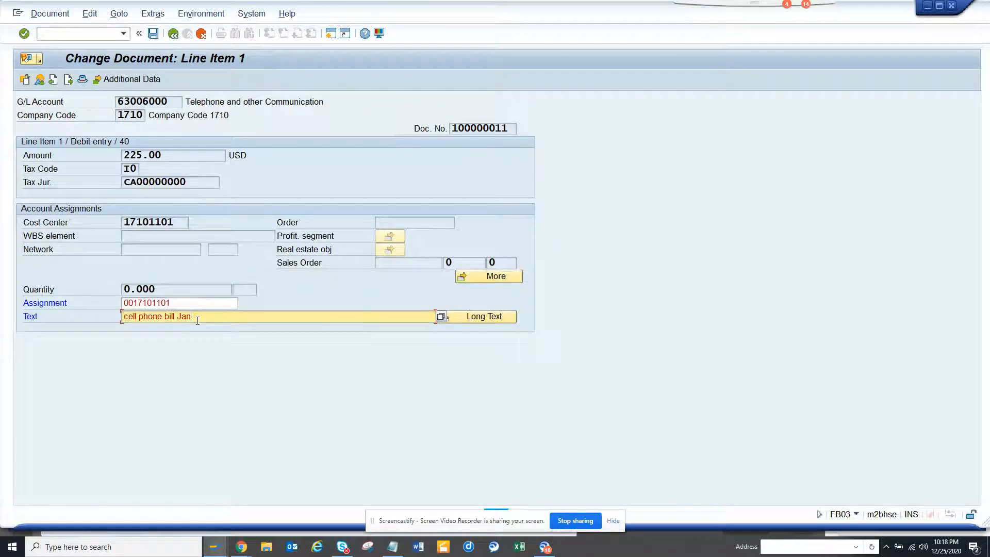
pyautogui.write('45')
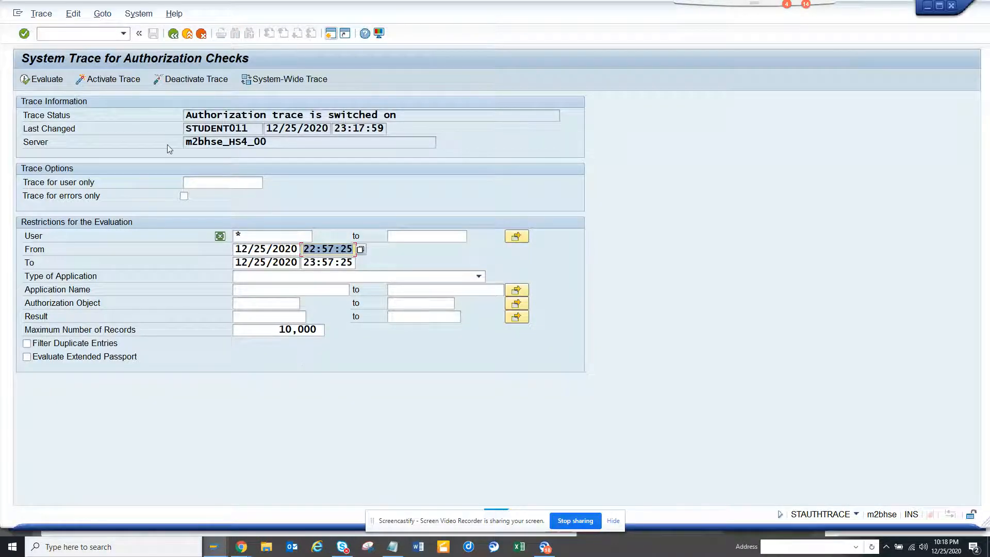
# Deactivate the trace, set the From time to 00:57:25 and evaluate the recorded checks
pyautogui.click(195, 79)
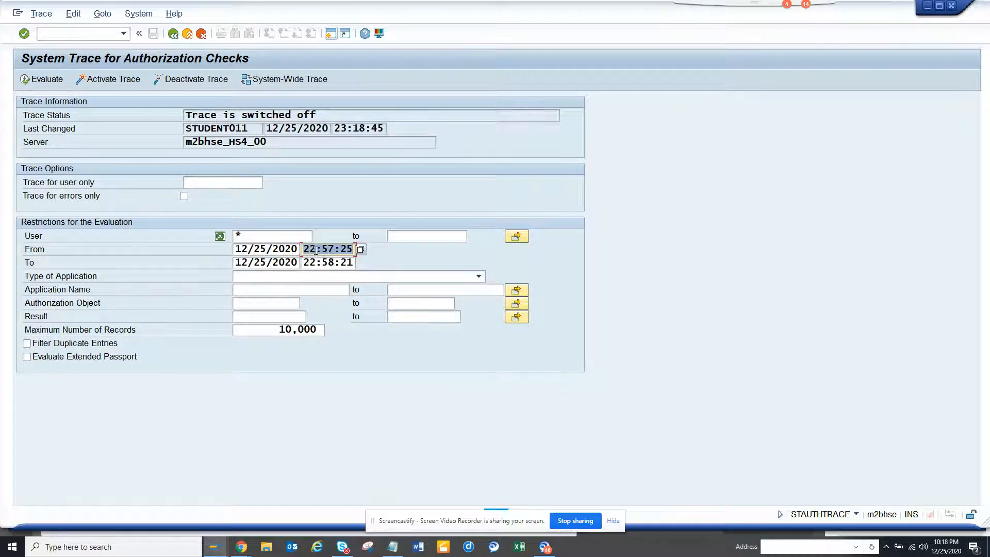
pyautogui.click(309, 248)
pyautogui.write('0')
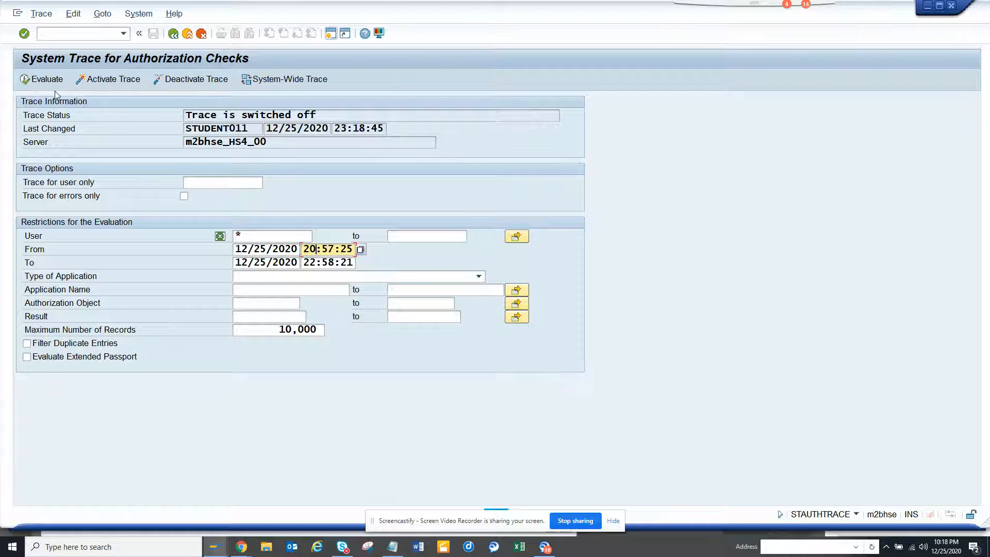
pyautogui.click(41, 79)
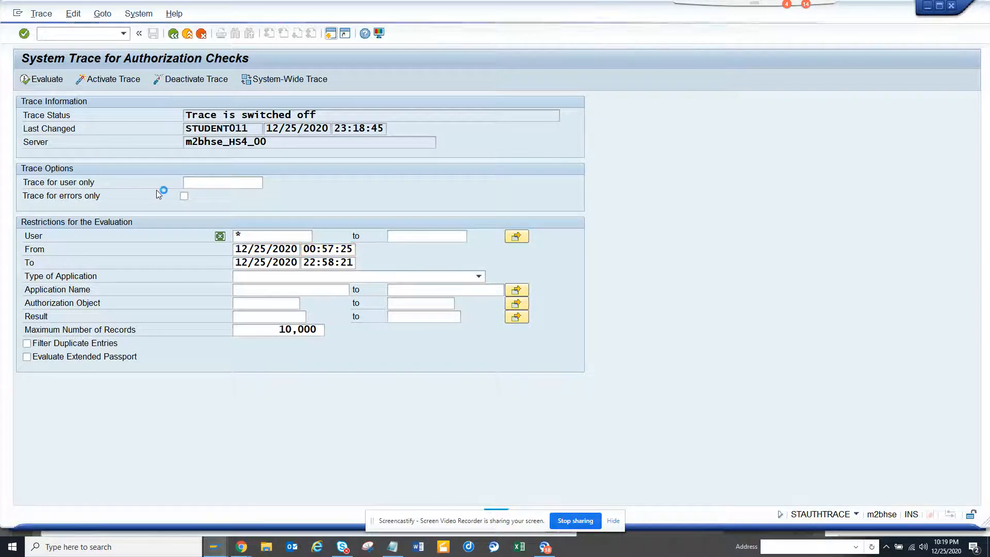
pyautogui.click(41, 80)
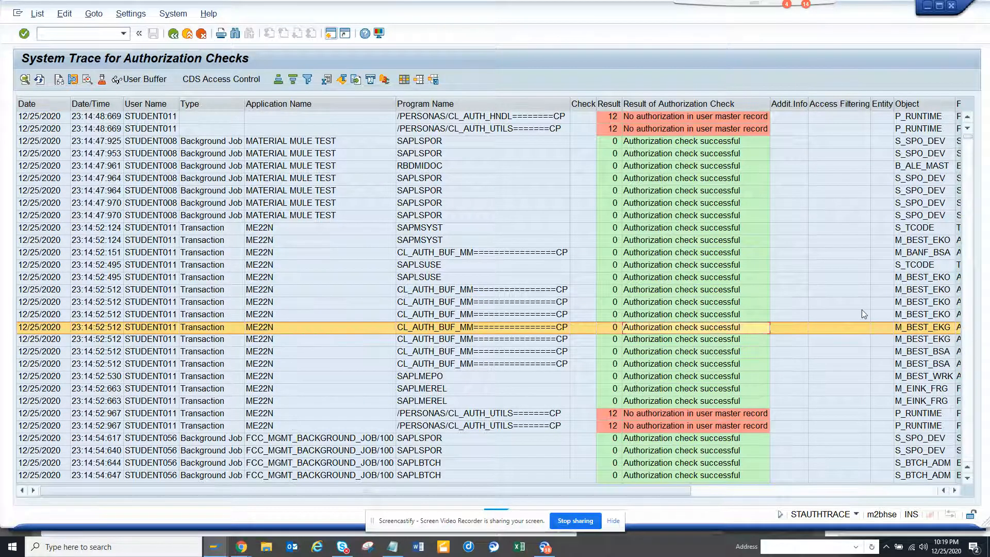
pyautogui.moveTo(279, 246)
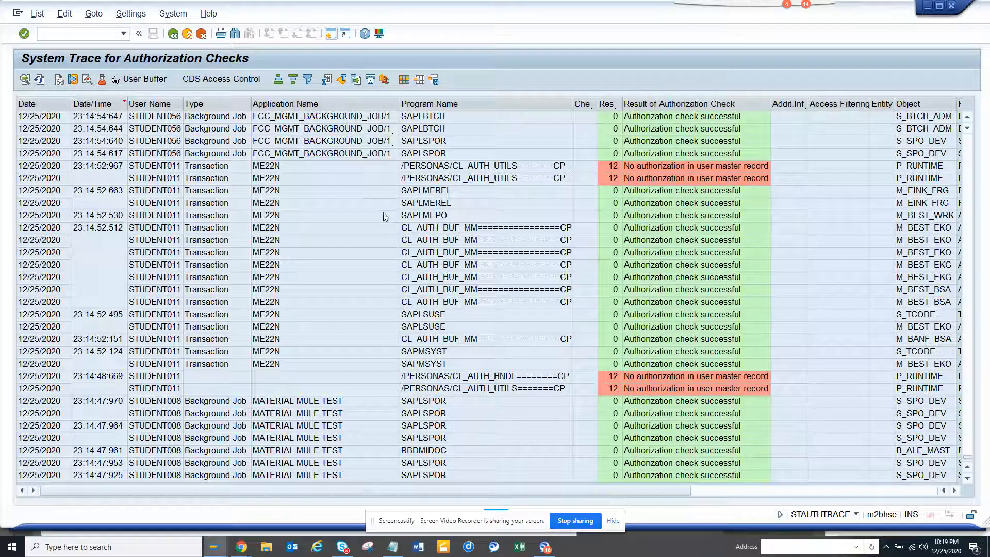
# Request CDS access control display for an entry in the sorted check list
pyautogui.click(38, 13)
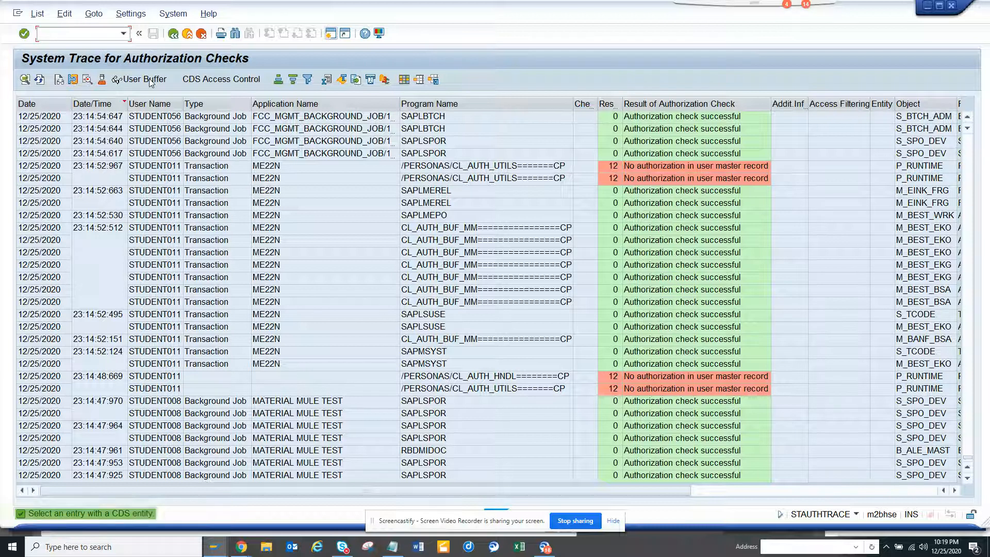
# Display STUDENT011's user buffer with its 9 authorizations
pyautogui.click(113, 80)
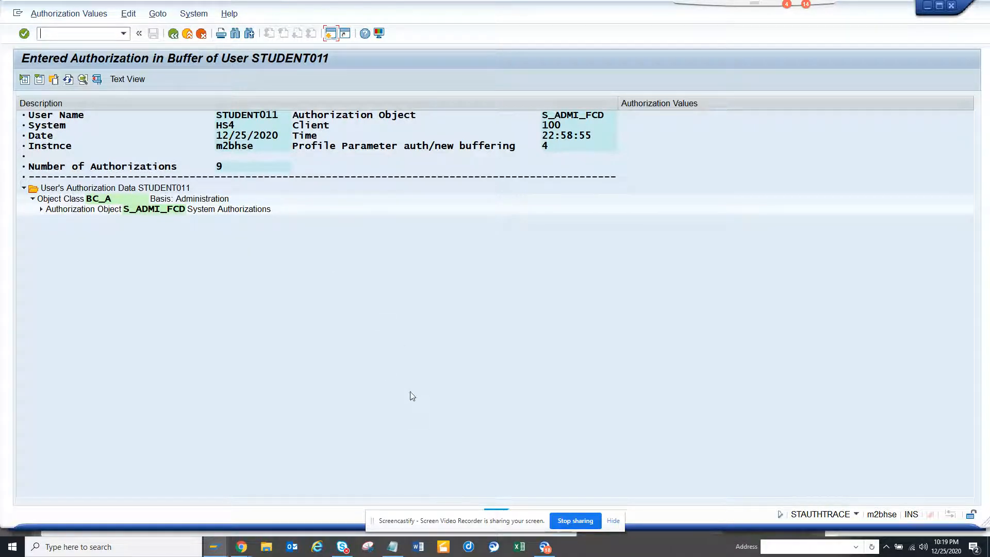
pyautogui.moveTo(562, 497)
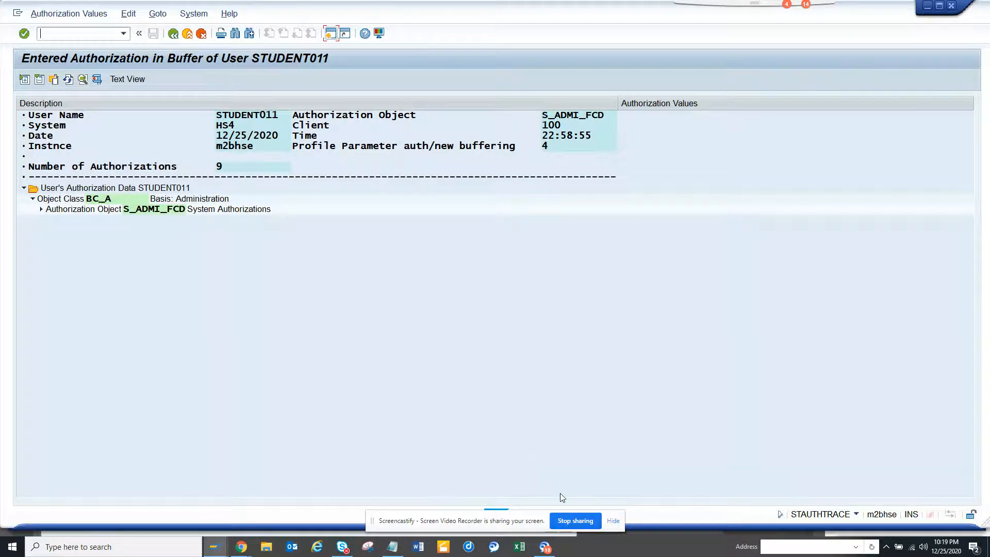